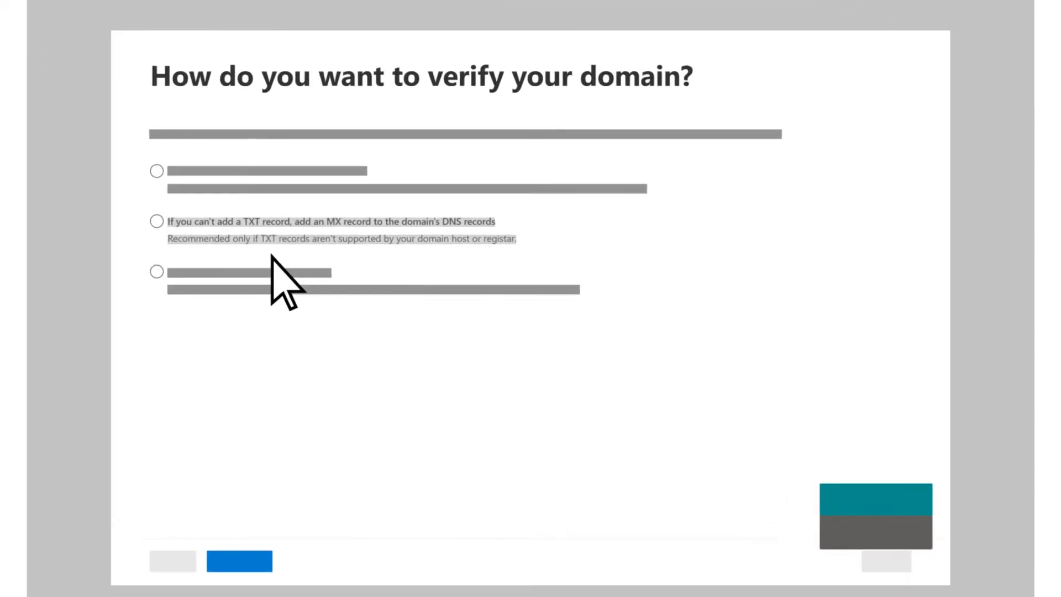
Choose MX-record verification instead of TXT and continue to the MX values.
left_click(157, 222)
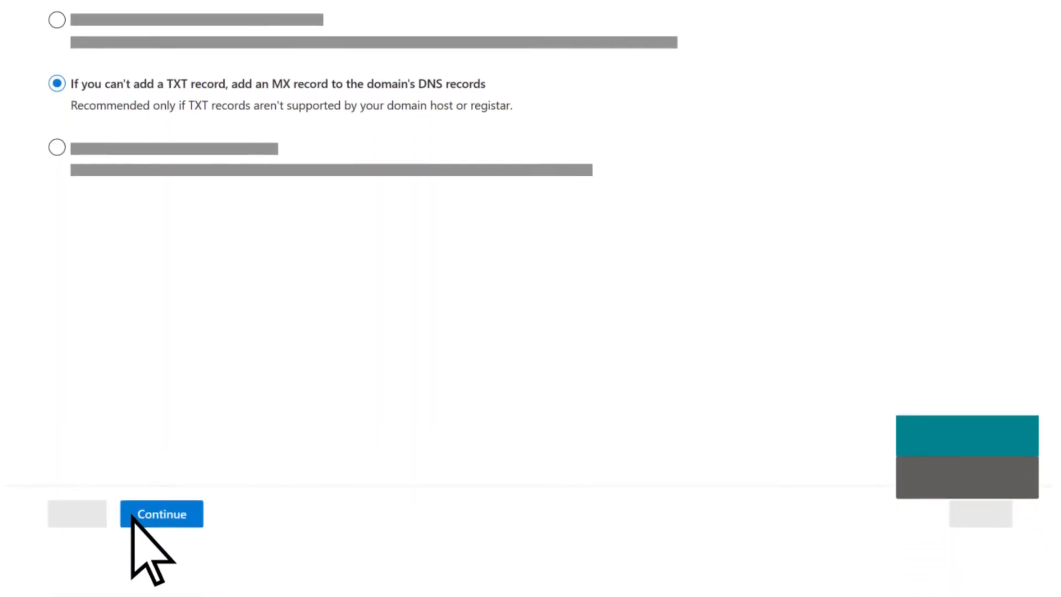
left_click(162, 514)
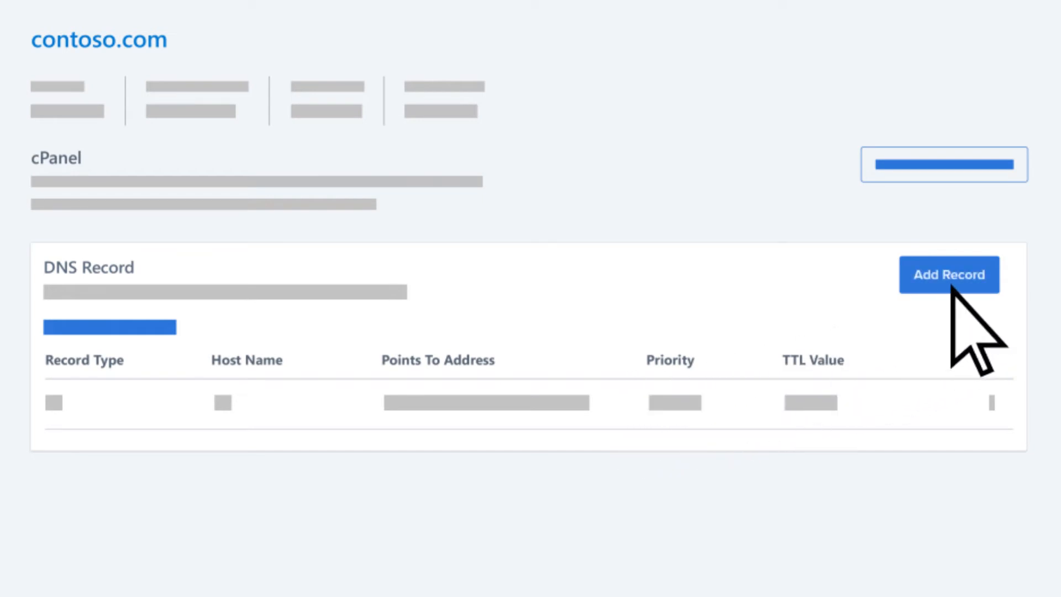
Add a new DNS record for contoso.com of type MX with host name @.
left_click(948, 274)
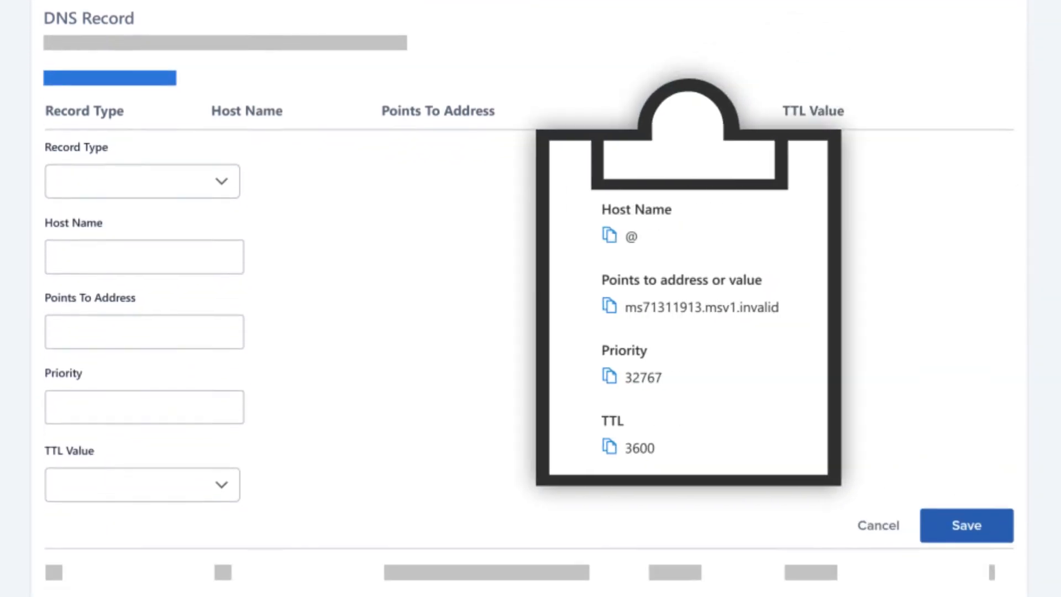
scroll("up", 3)
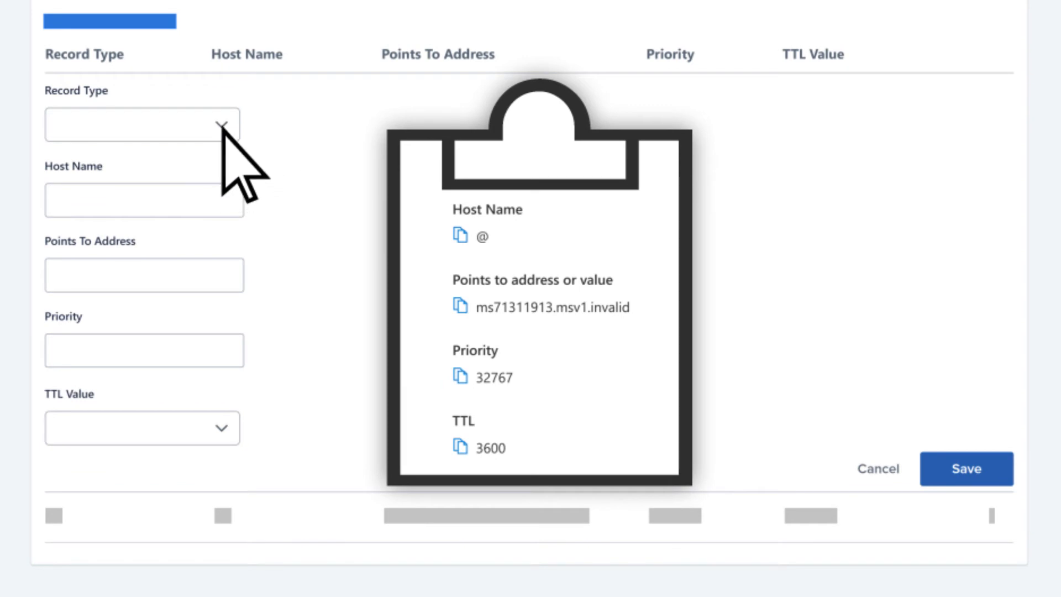
left_click(143, 125)
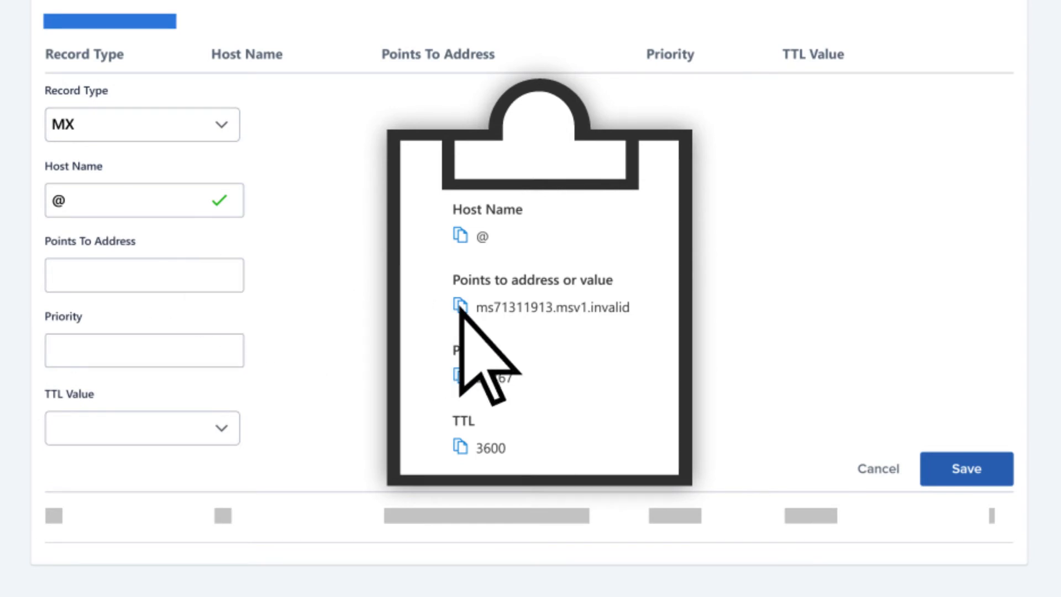
Save the MX record pointing to ms71311913.msv1.invalid with priority 32767 and TTL 3600.
left_click(460, 306)
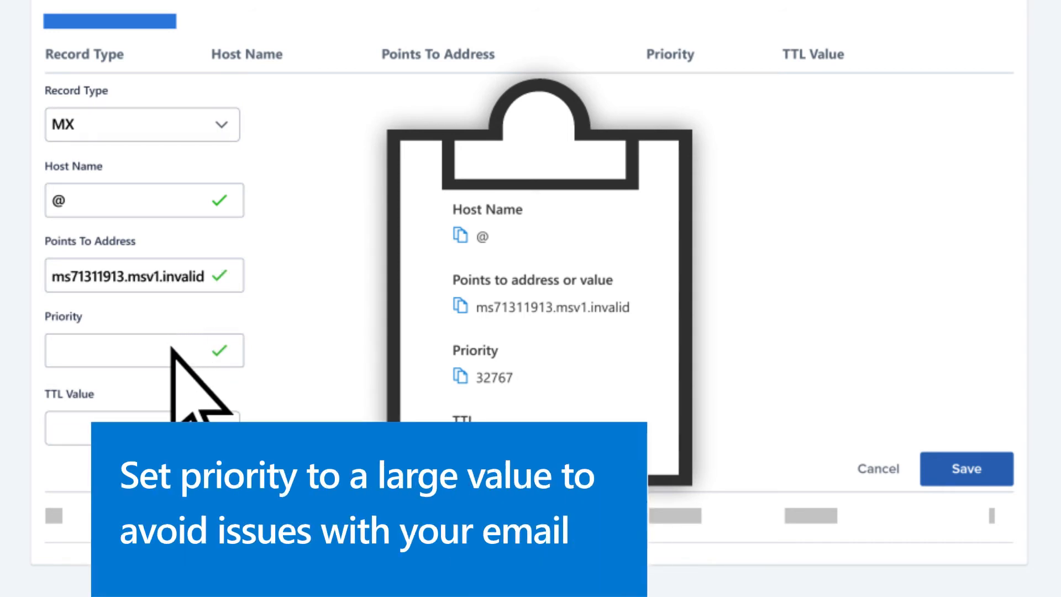
type("32767")
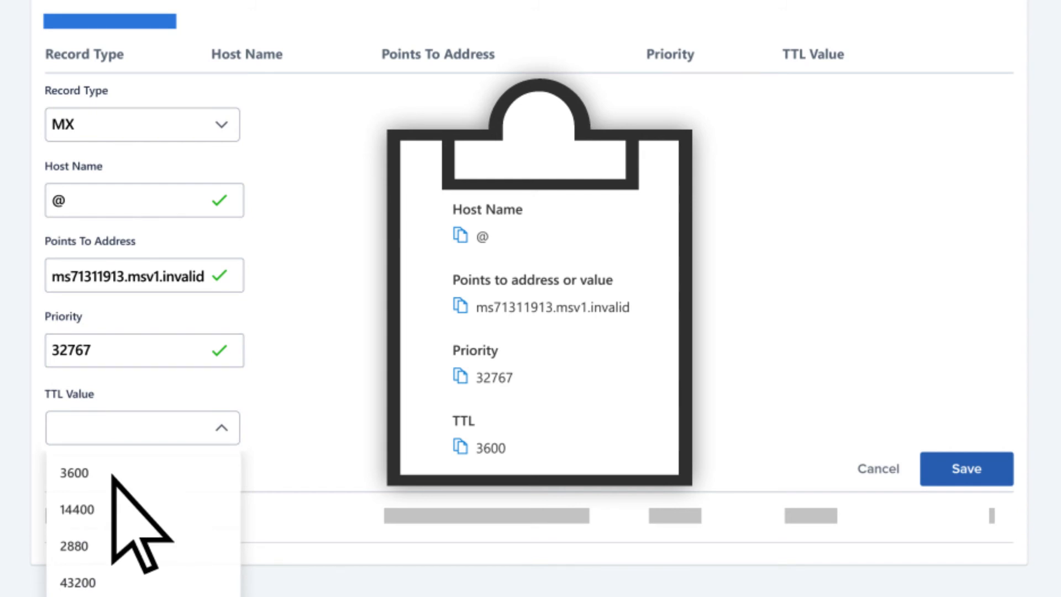
left_click(74, 472)
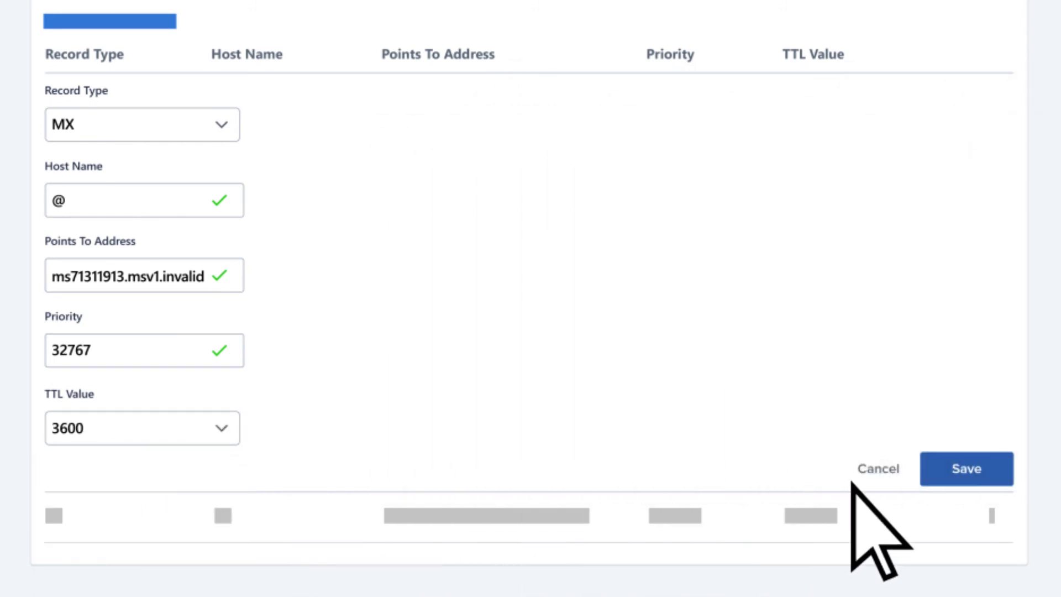
left_click(966, 469)
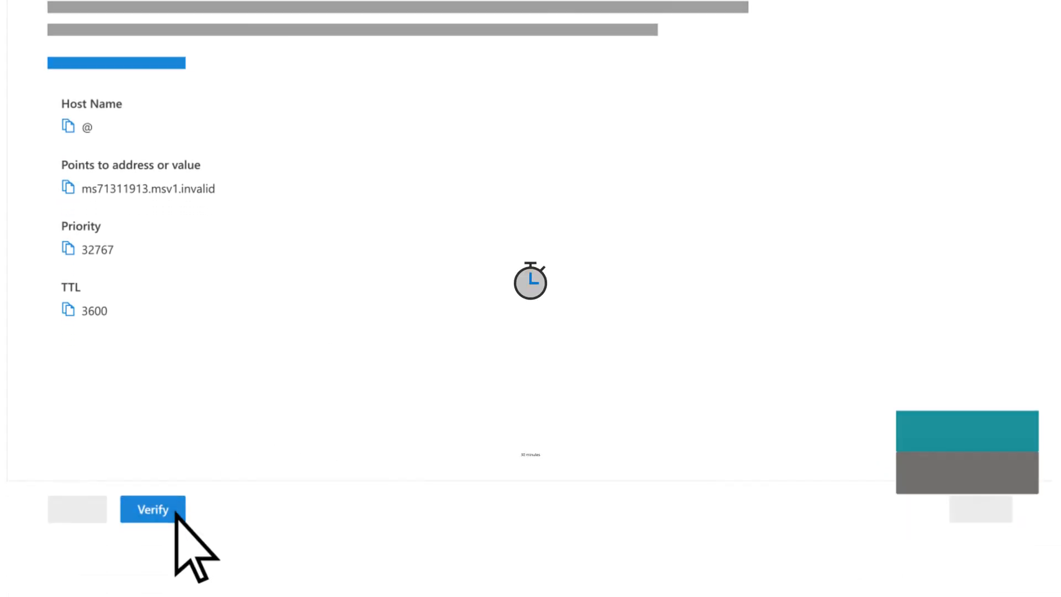
Verify contoso.com against the new MX record (ms71311913.msv1.invalid, 32767, 3600).
left_click(153, 509)
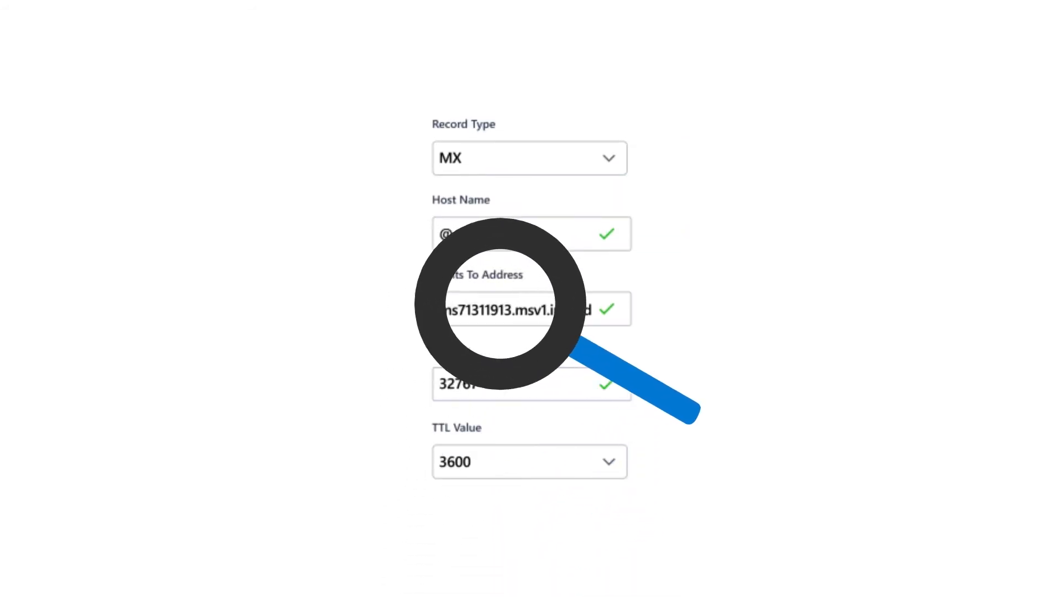